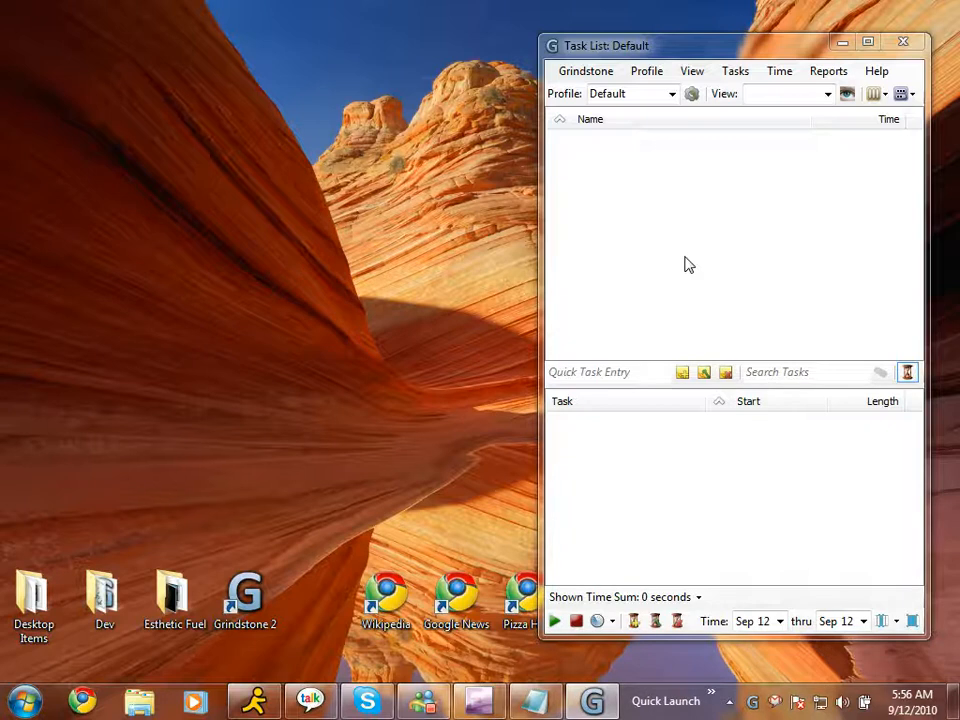
pyautogui.moveTo(644, 364)
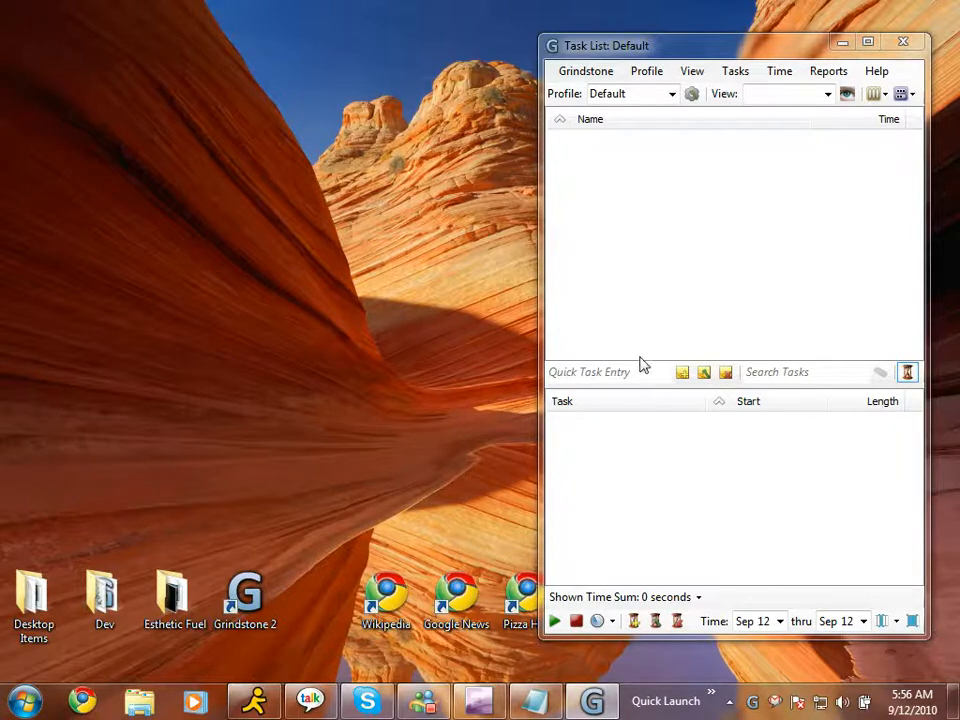
# - Add the task 'Research butterflies' via Quick Task Entry
pyautogui.click(604, 372)
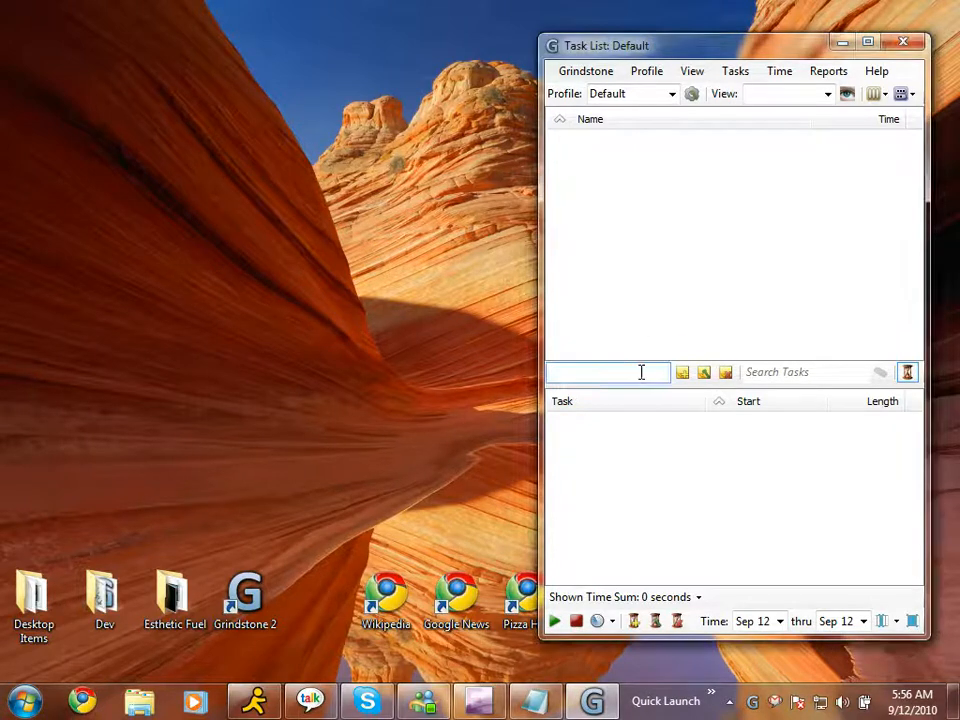
pyautogui.write('R')
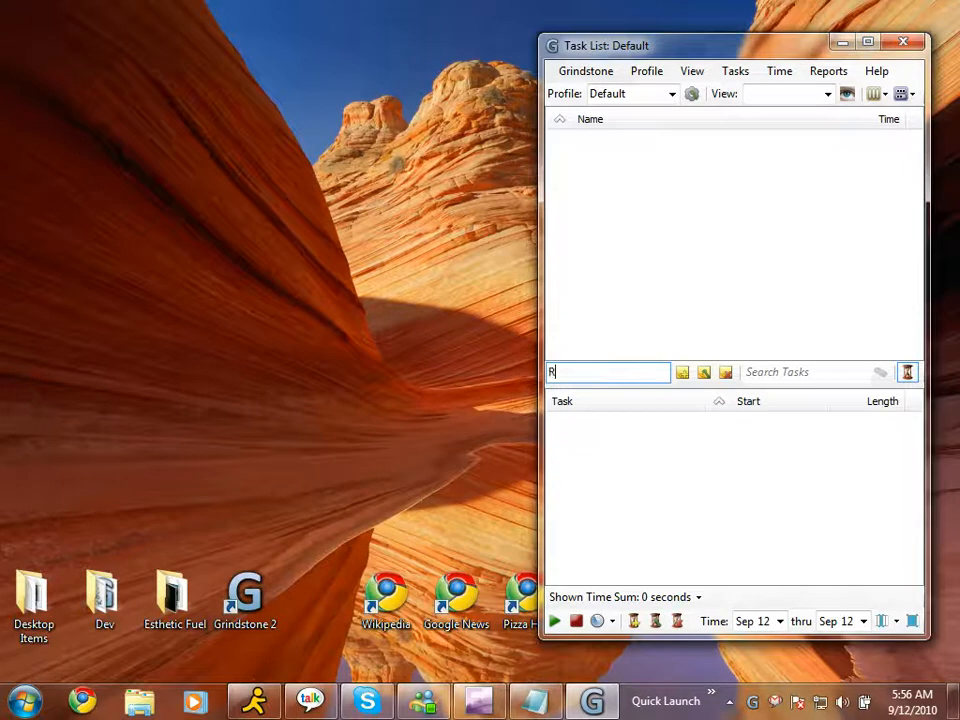
pyautogui.write('esearch butter')
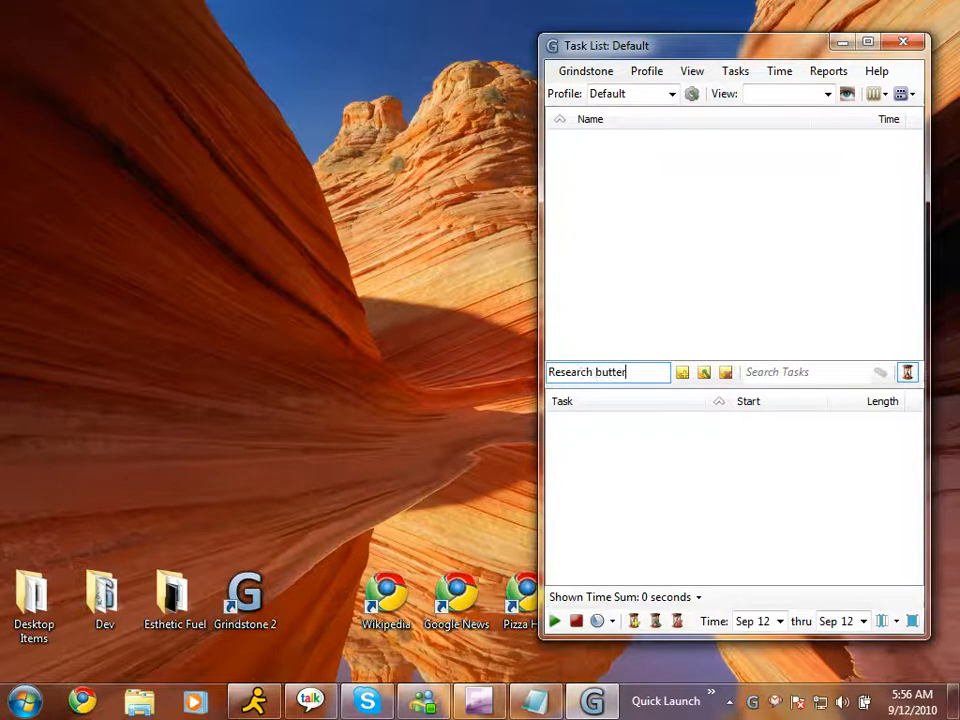
pyautogui.write('flies')
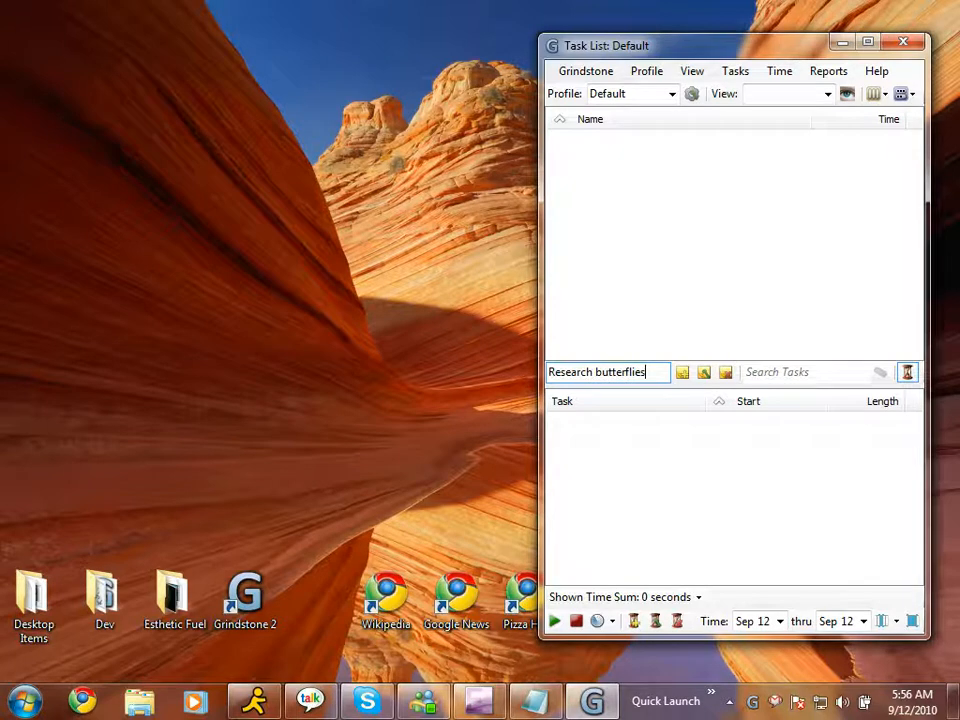
pyautogui.press('Return')
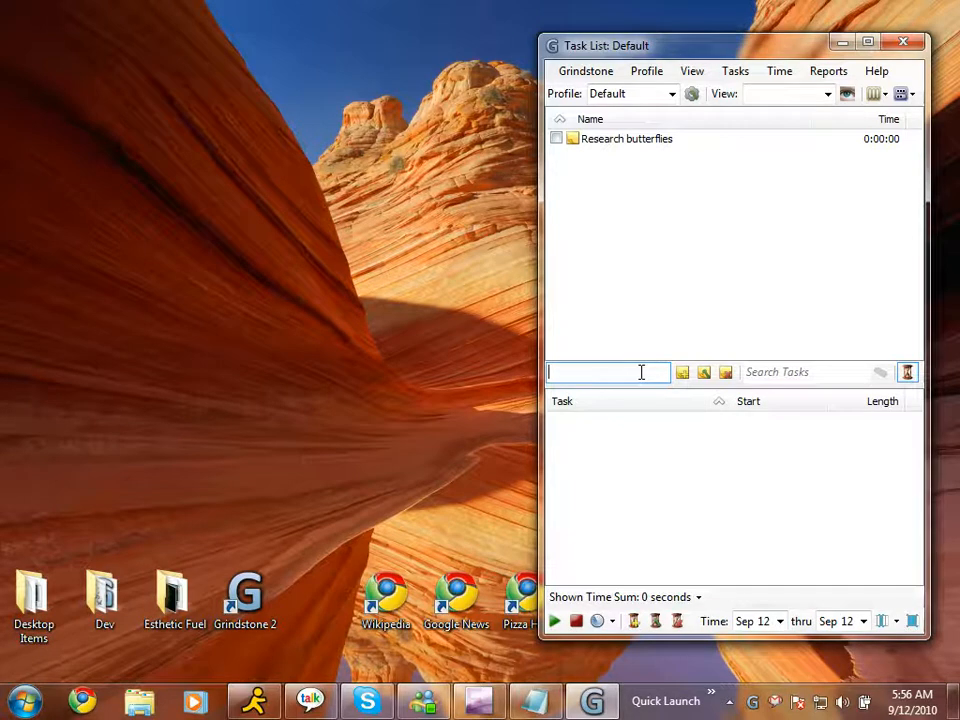
# - Add the tasks 'Send status report', 'Check e-mail' and 'Read the latest news'
pyautogui.write('Send status re')
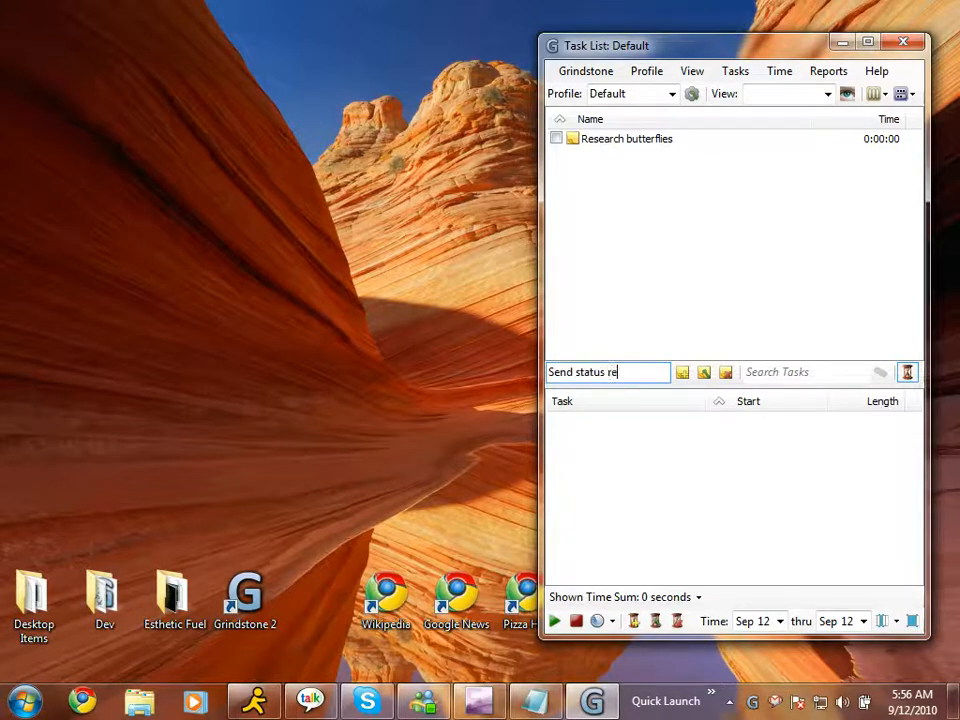
pyautogui.press('Return')
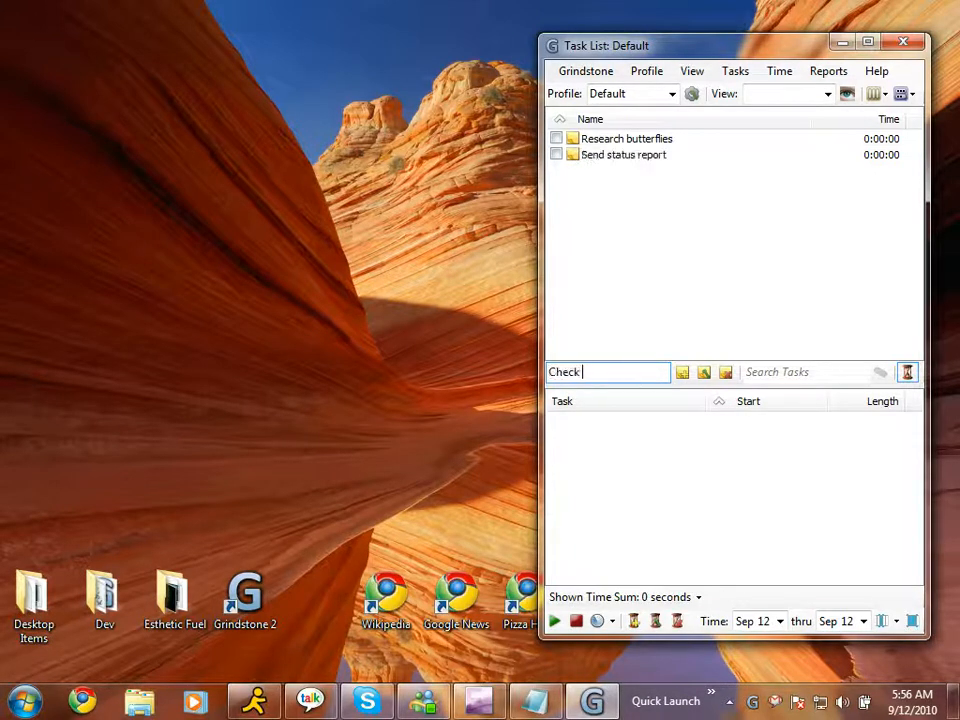
pyautogui.press('Return')
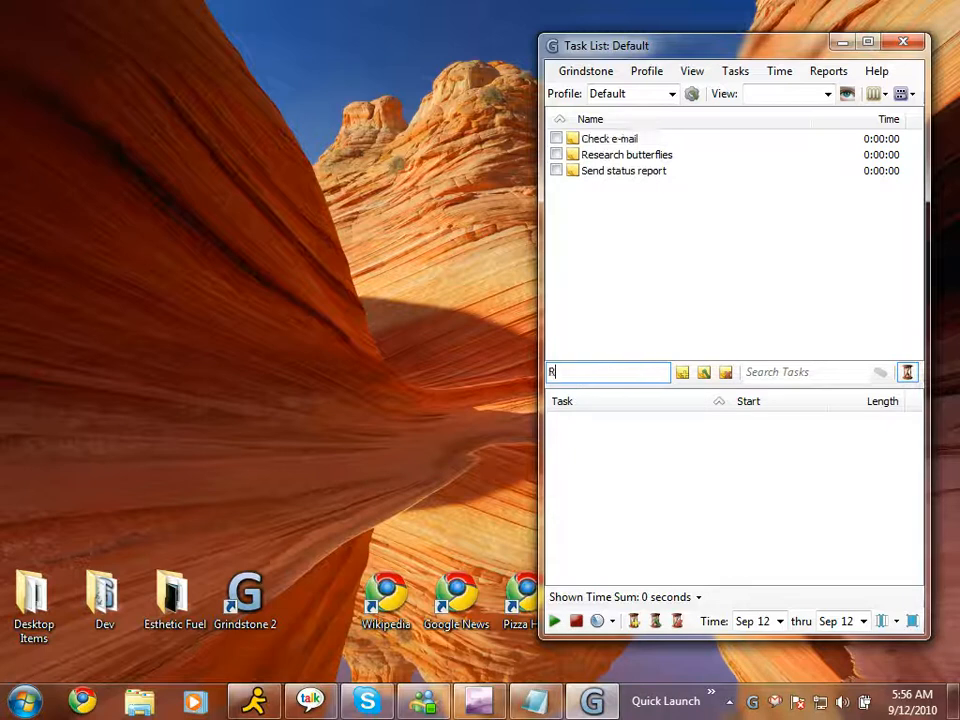
pyautogui.write('ead the latest new')
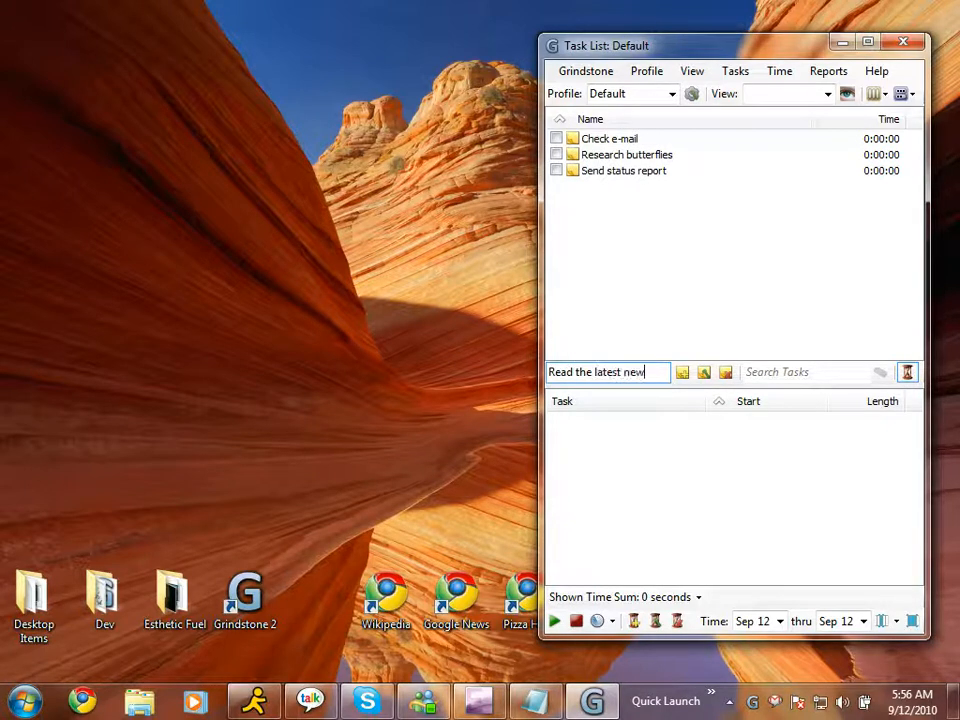
pyautogui.press('Return')
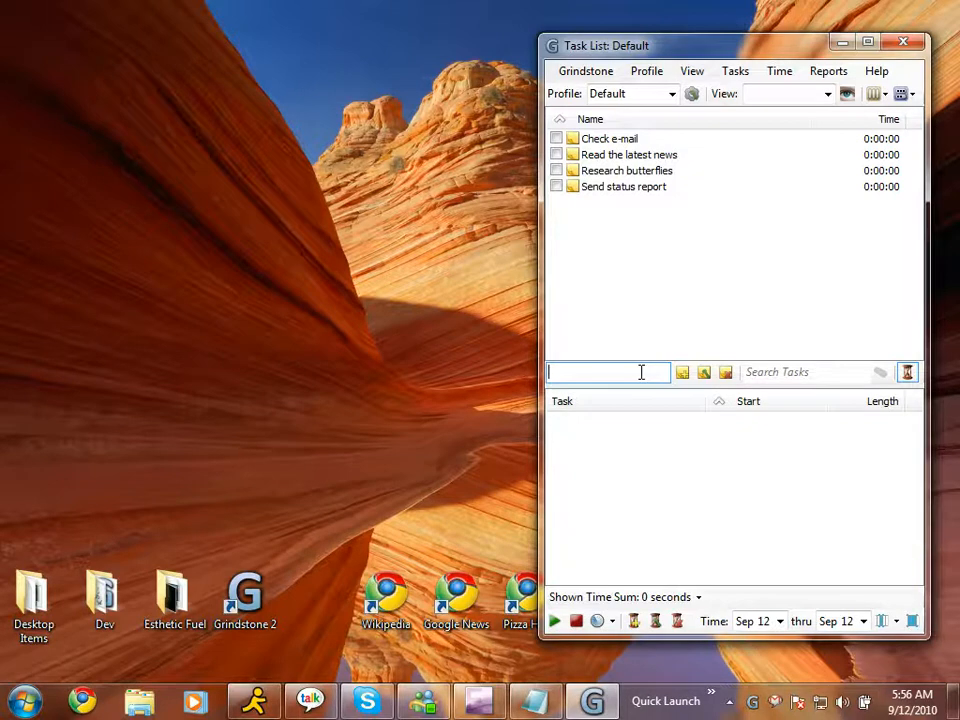
pyautogui.moveTo(652, 240)
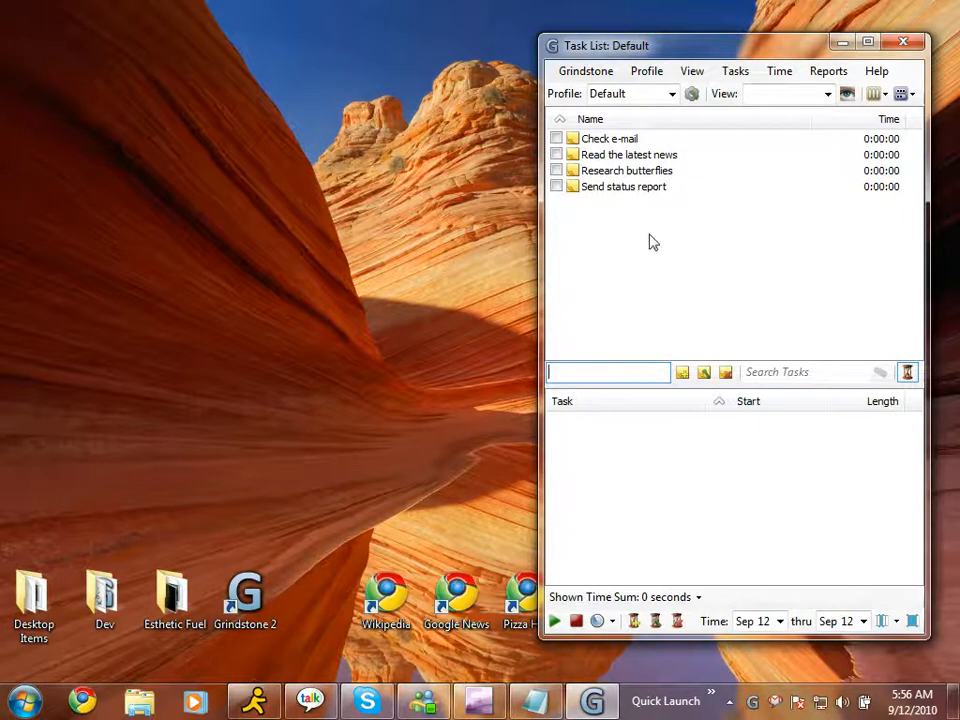
# - Select Research butterflies and start the stopwatch on it
pyautogui.click(628, 170)
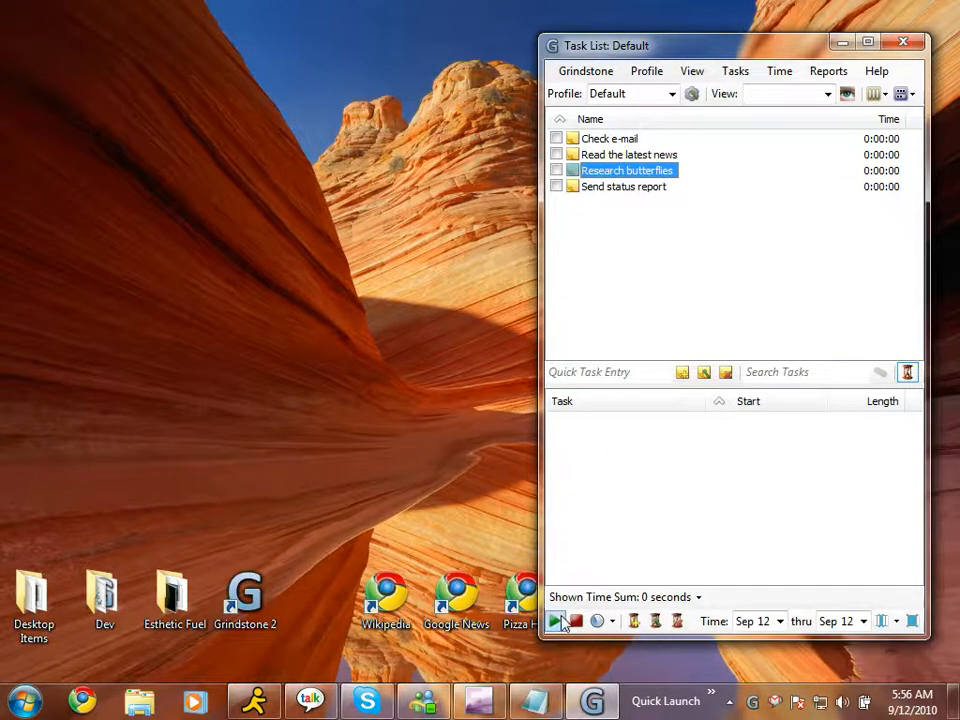
pyautogui.click(556, 620)
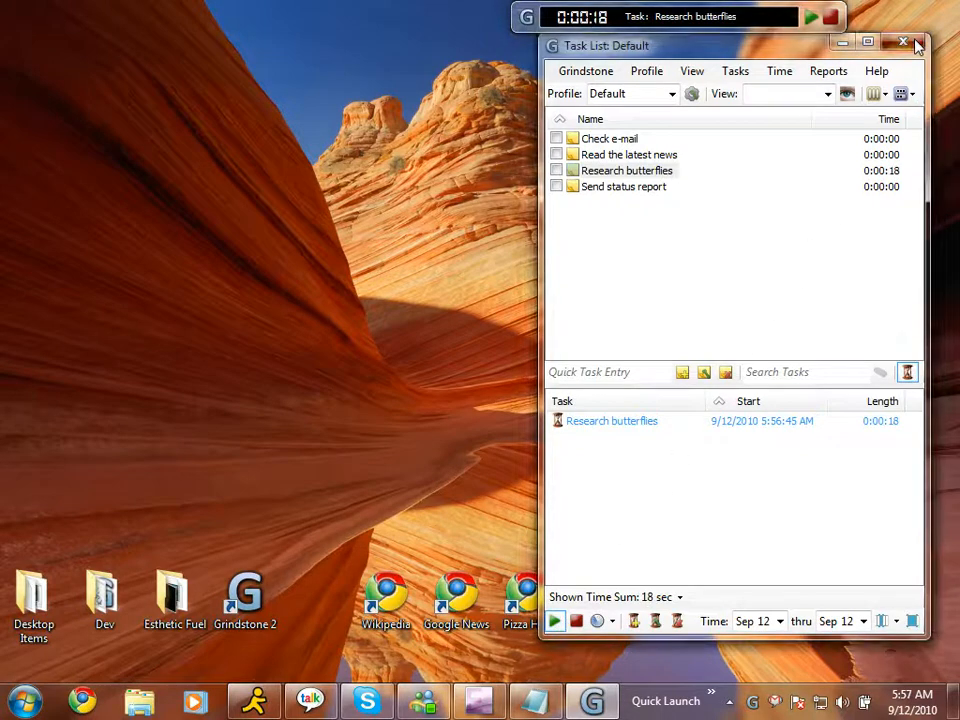
# - Hide the task list, open the Wikipedia Butterfly article and read down to the Caterpillars section
pyautogui.click(904, 44)
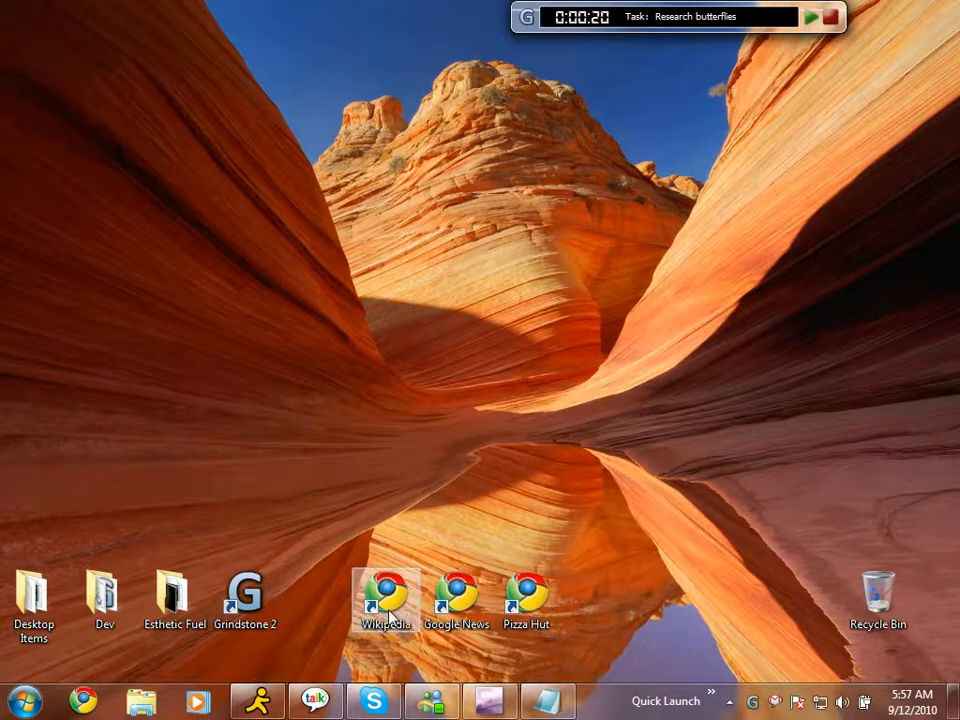
pyautogui.doubleClick(384, 596)
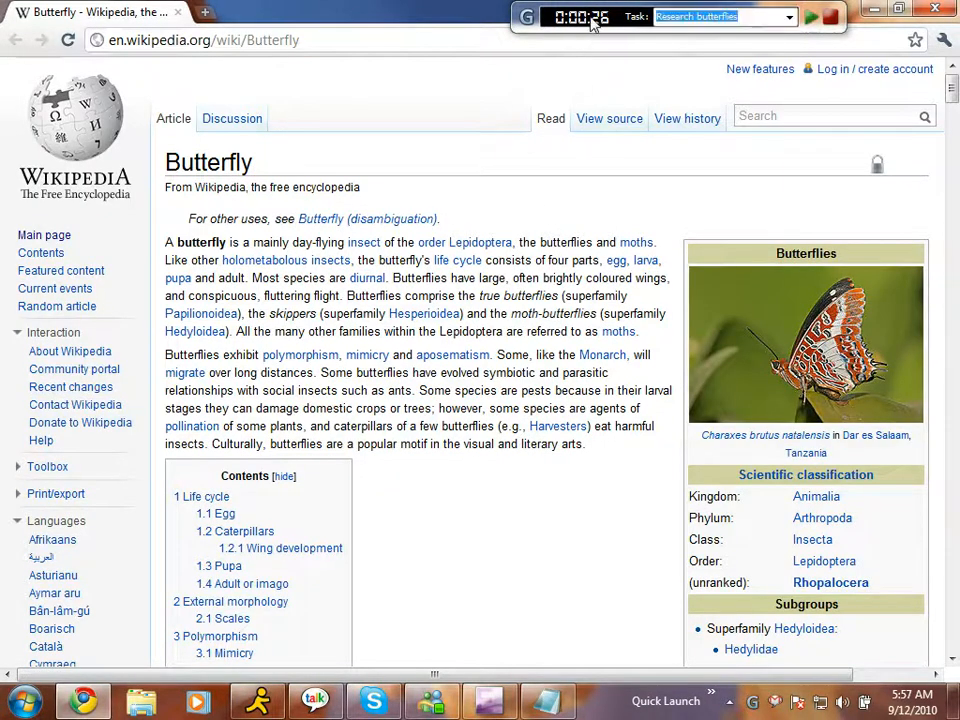
pyautogui.moveTo(596, 16); pyautogui.dragTo(480, 396)
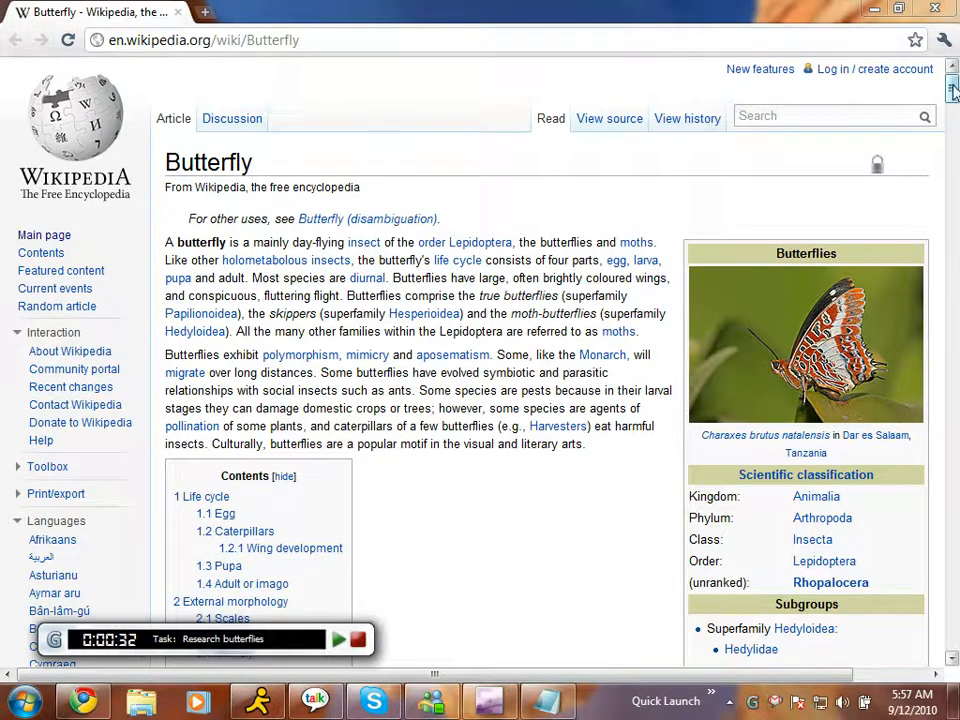
pyautogui.scroll(-3)
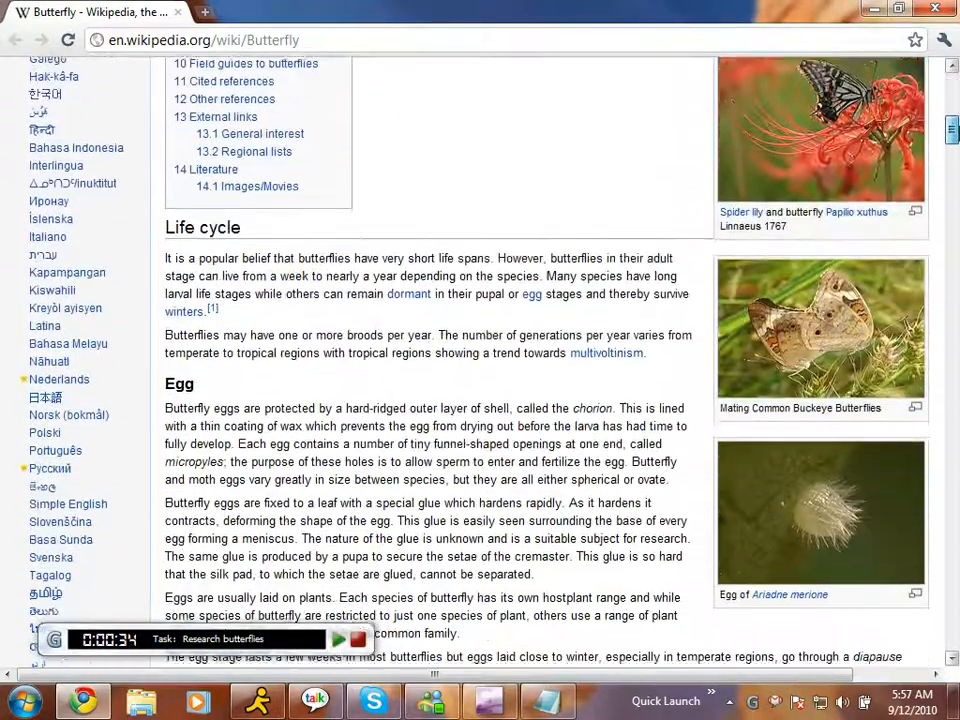
pyautogui.scroll(-3)
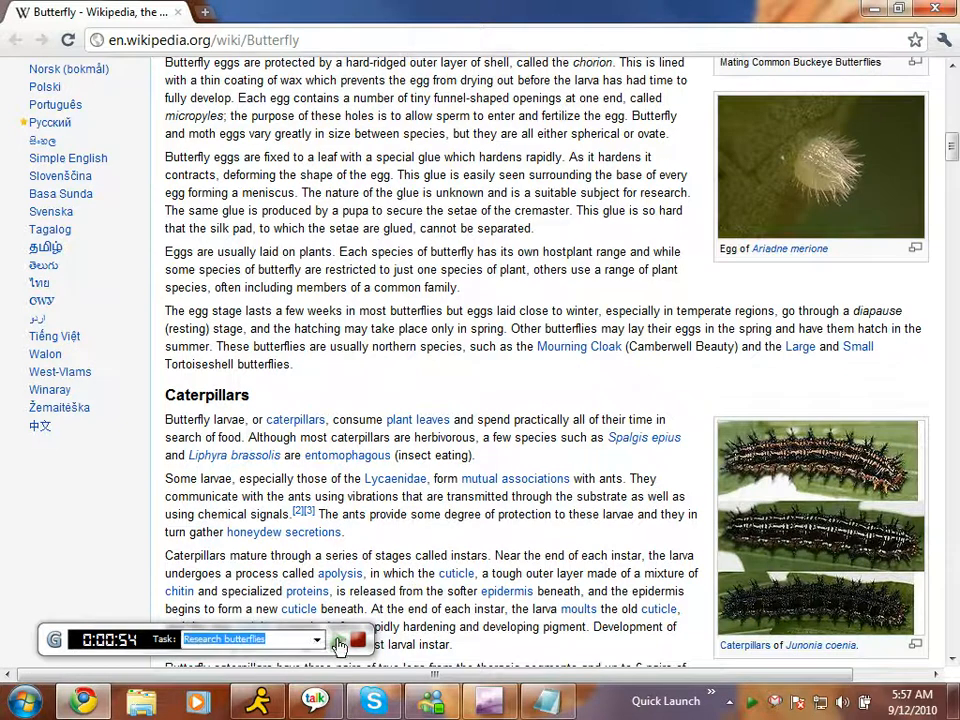
# - Switch timing to Read the latest news and browse the Google News headlines
pyautogui.click(316, 640)
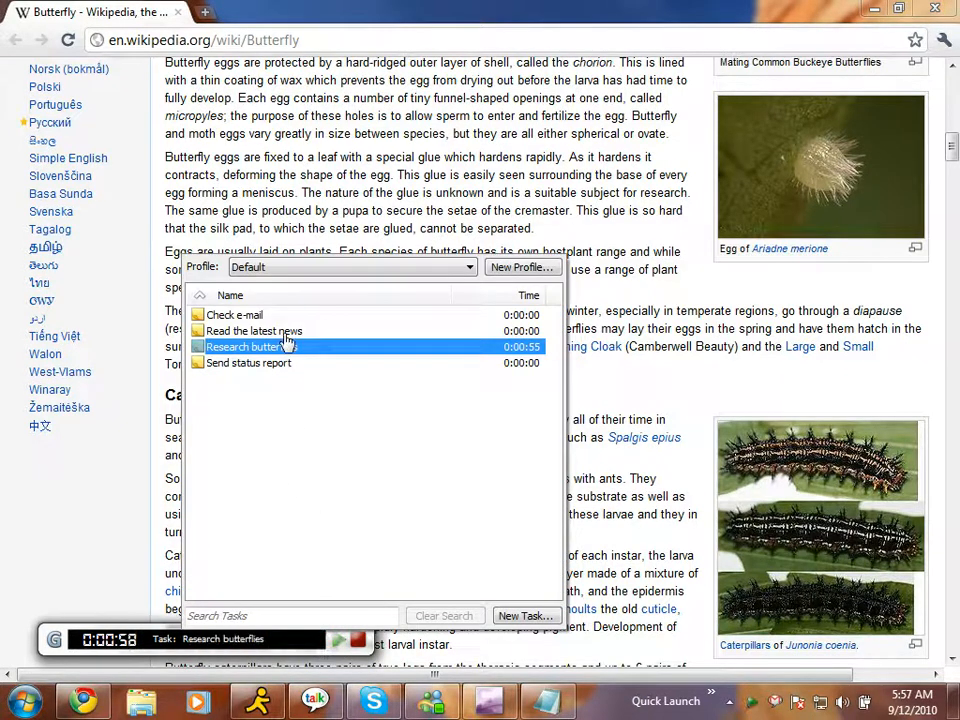
pyautogui.click(252, 332)
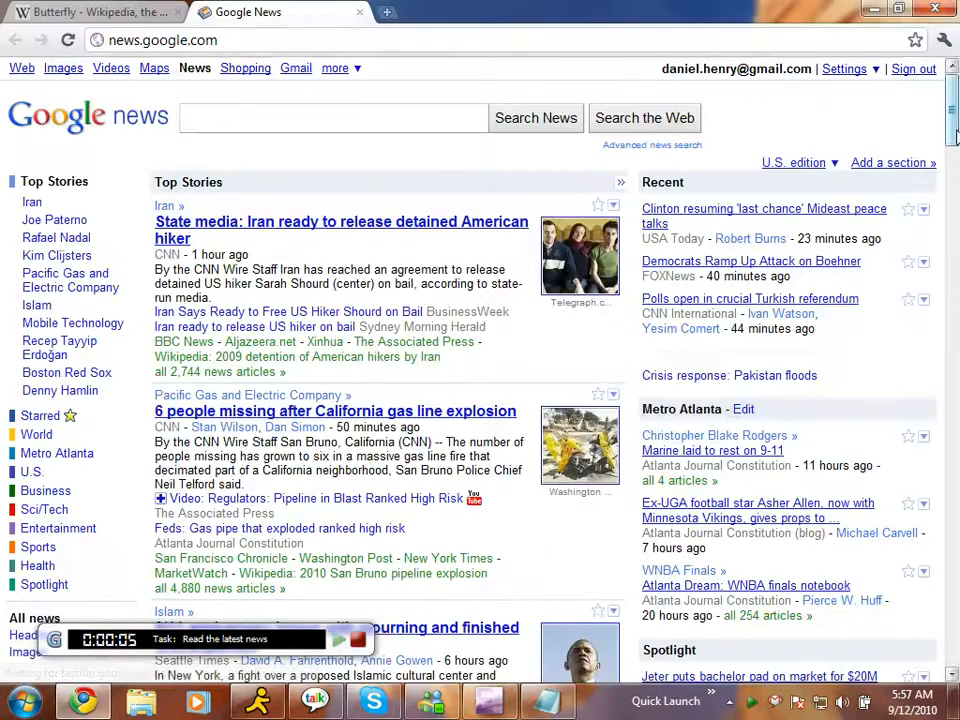
pyautogui.scroll(-3)
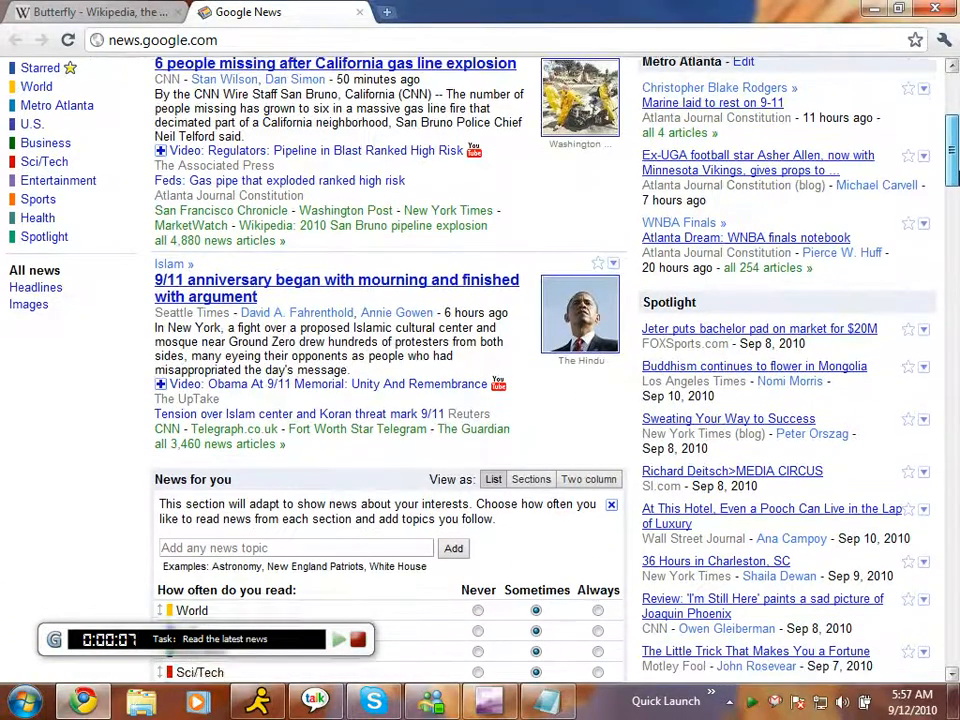
pyautogui.scroll(-3)
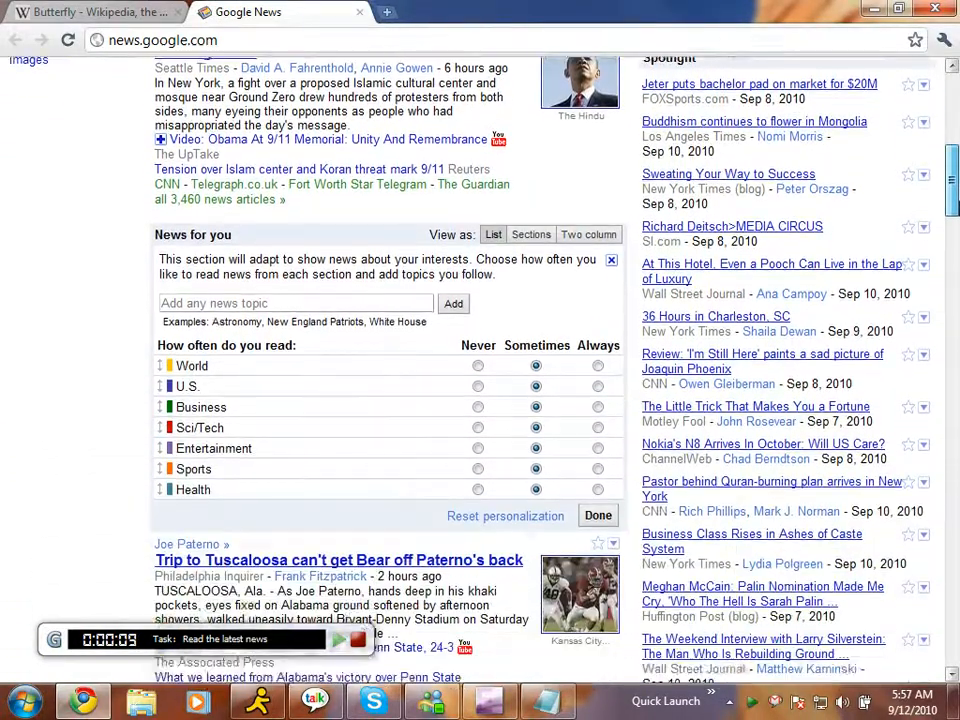
pyautogui.scroll(-3)
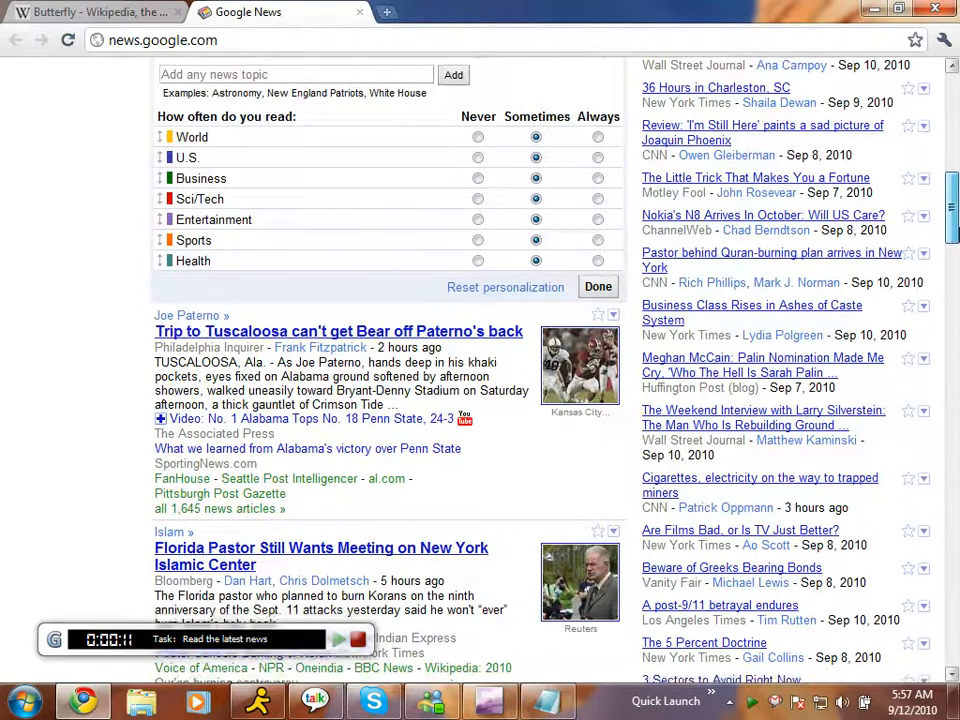
pyautogui.click(596, 288)
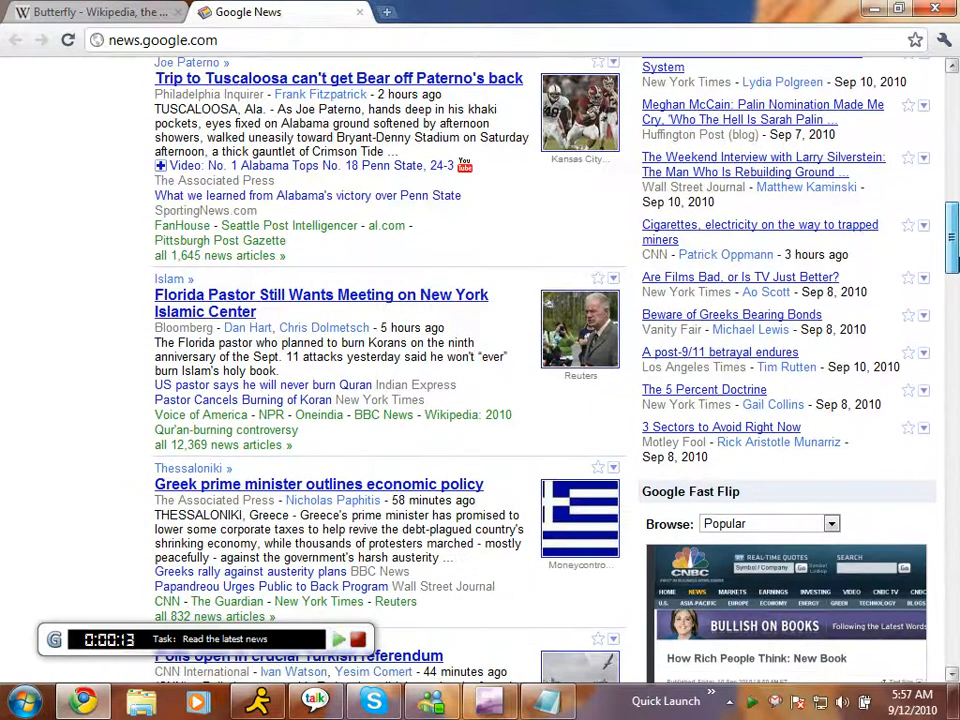
pyautogui.scroll(-3)
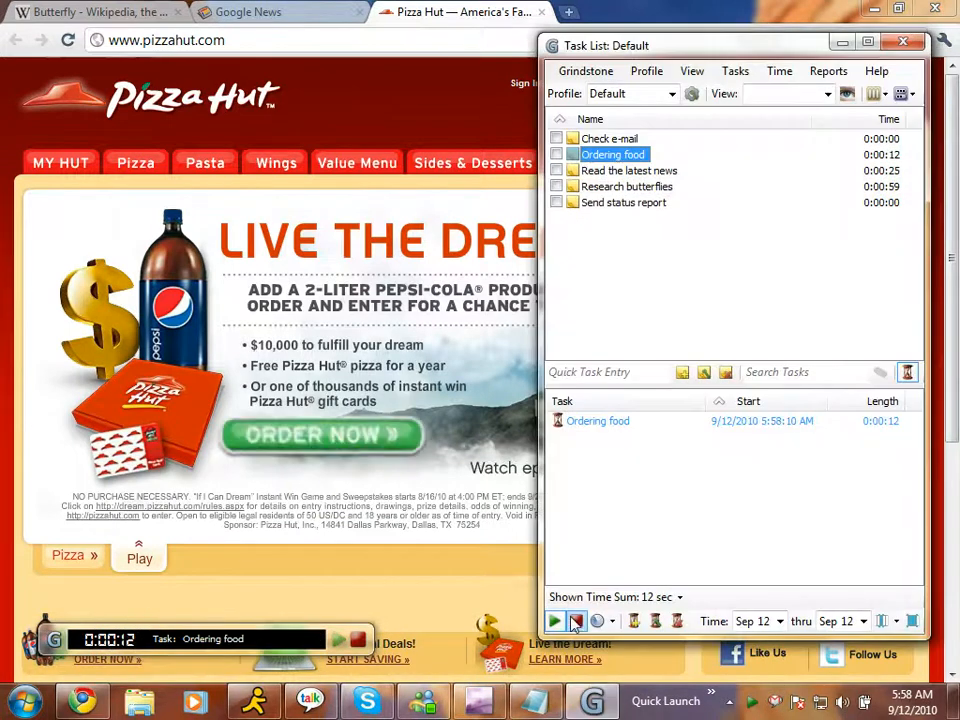
# - Confirm the Ordering food task is selected and timing in the restored Task List
pyautogui.click(574, 620)
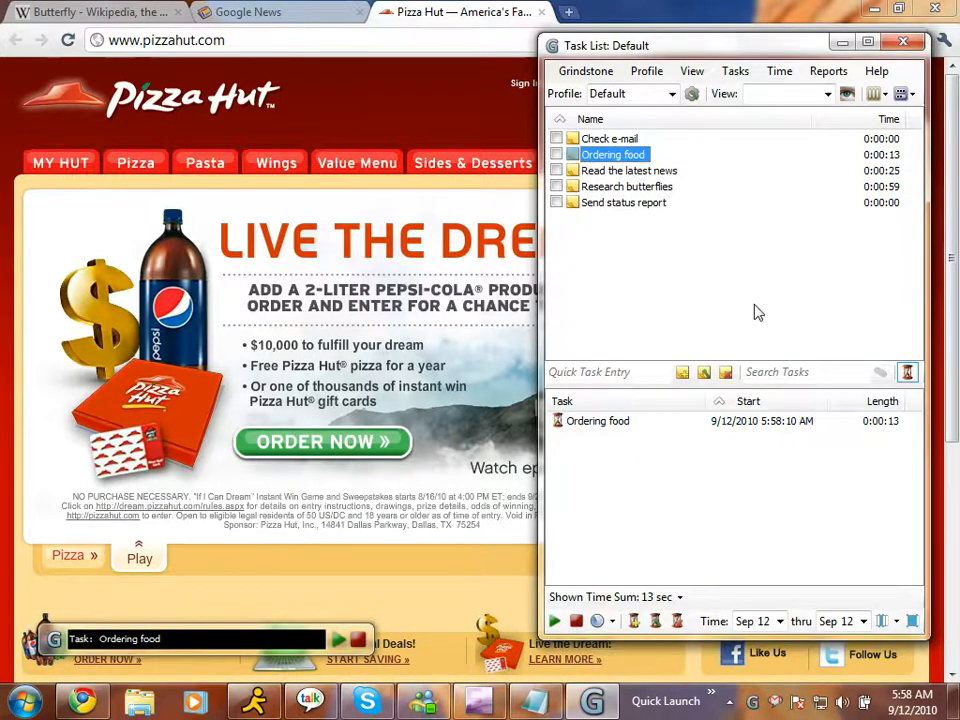